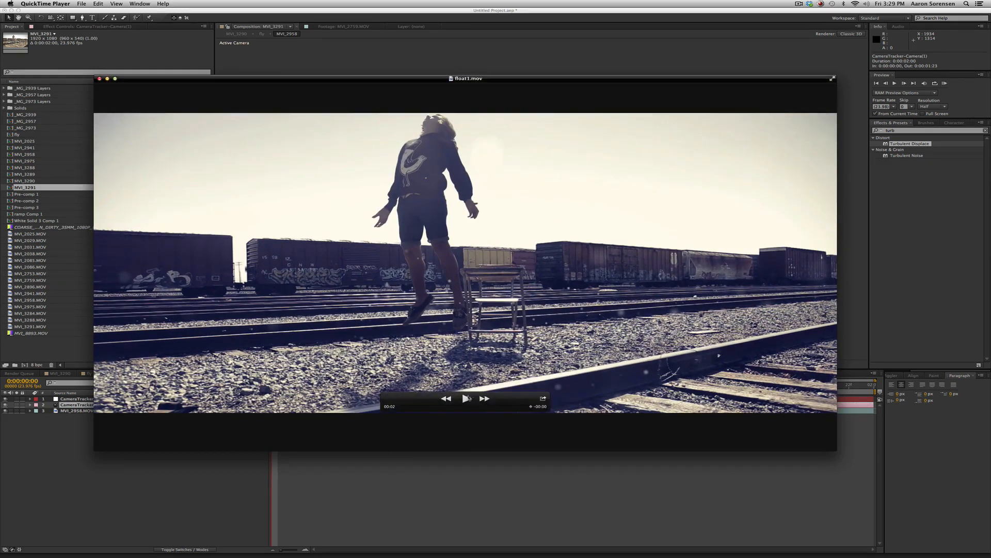
Step: Play the finished float1.mov clip of the actor floating over the tracks
left_click(467, 399)
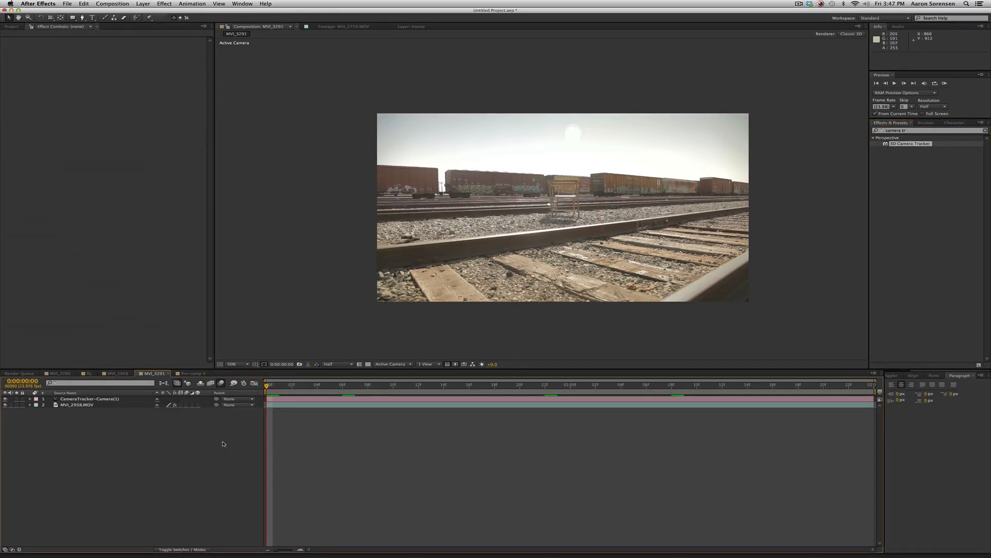
mouse_move(218, 440)
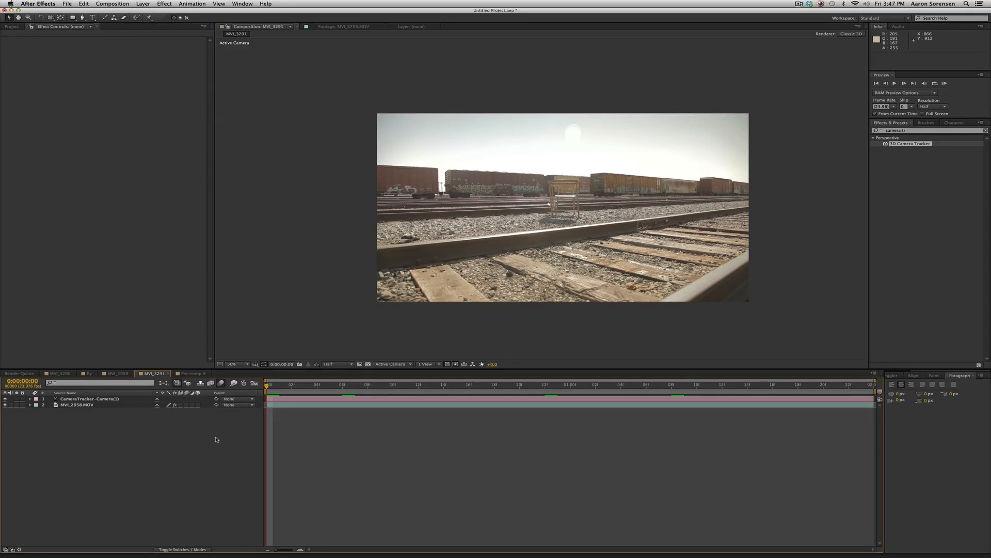
Step: Show the CameraTracker feature points over the MVI_2958.MOV railroad footage
left_click(77, 405)
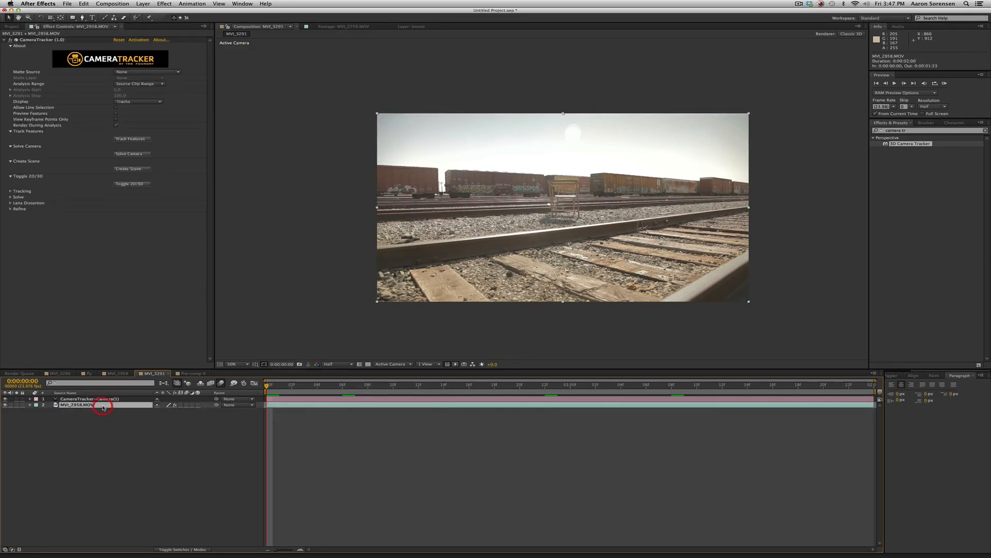
left_click(78, 405)
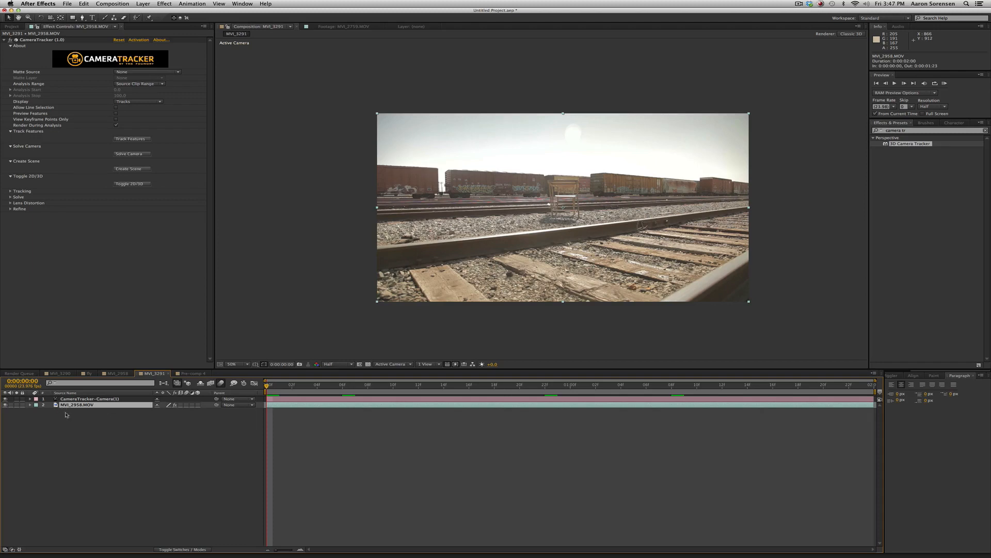
left_click(131, 138)
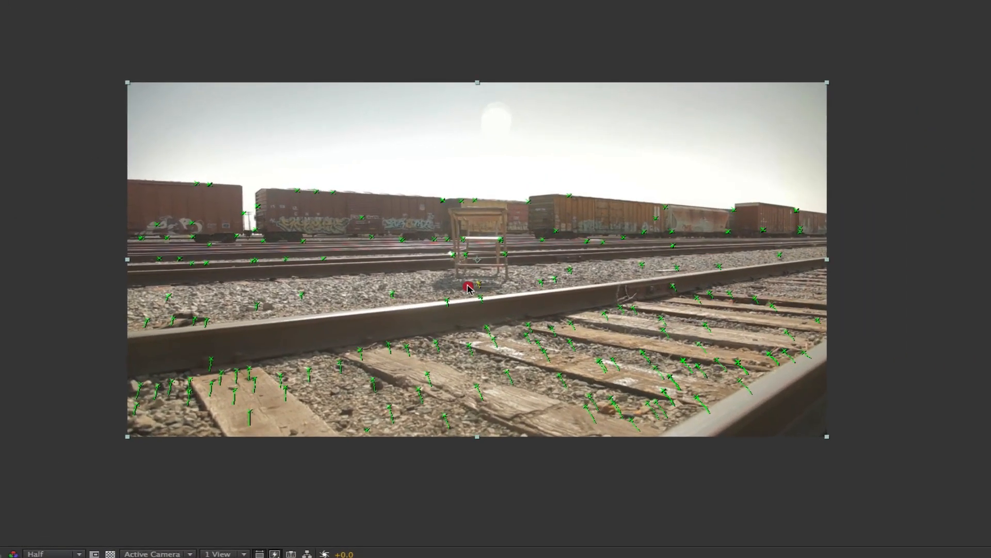
mouse_move(471, 286)
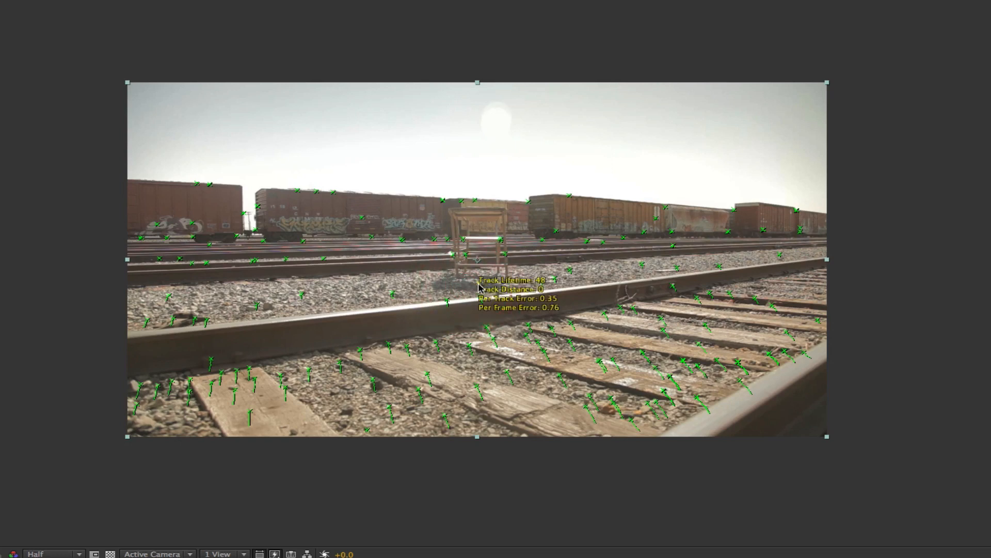
Step: Create a null object from the track point beside the chair and dismiss the error
right_click(478, 286)
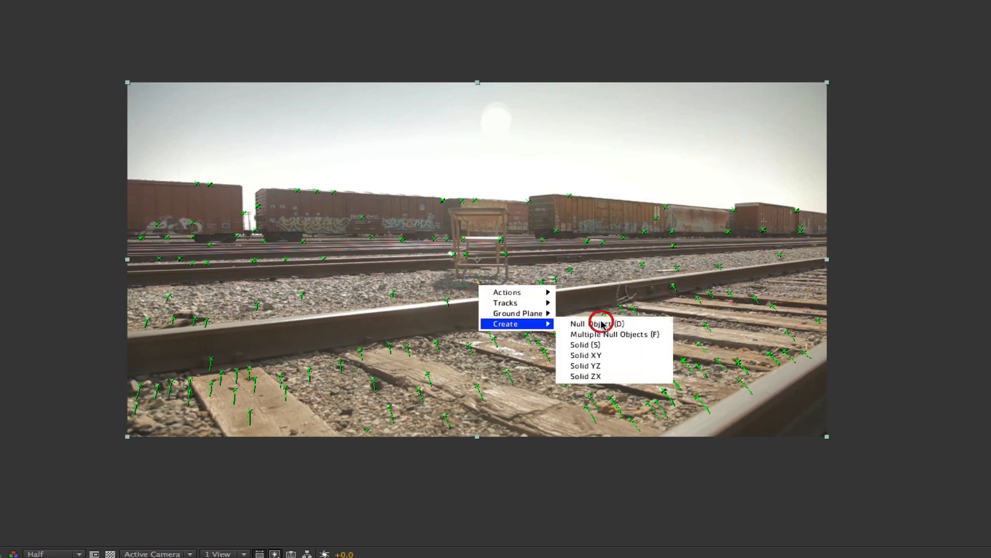
left_click(597, 323)
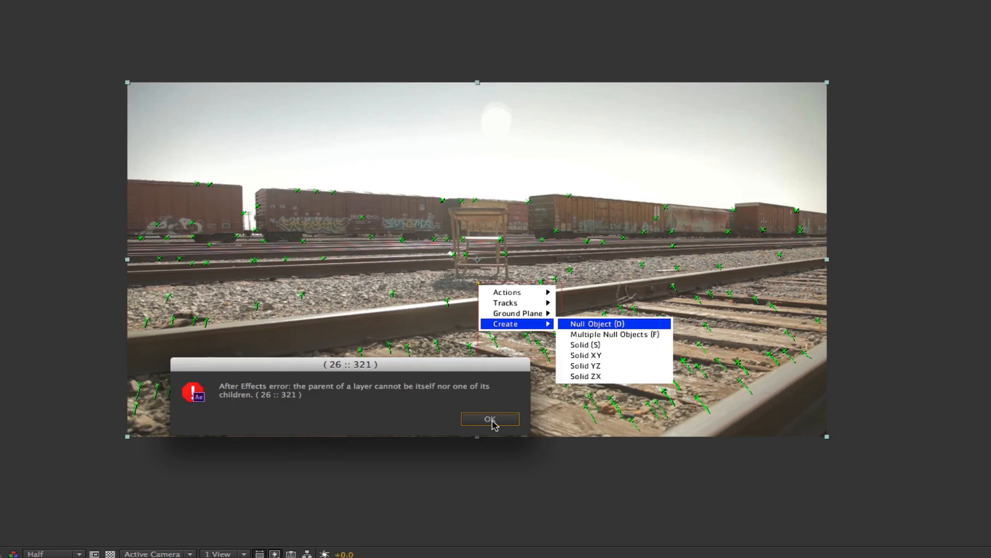
left_click(490, 419)
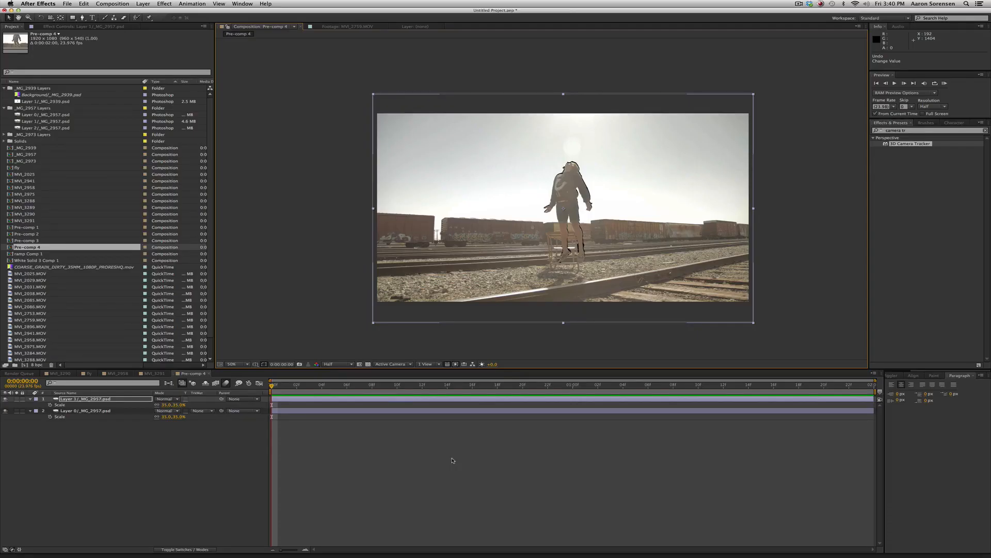
mouse_move(302, 432)
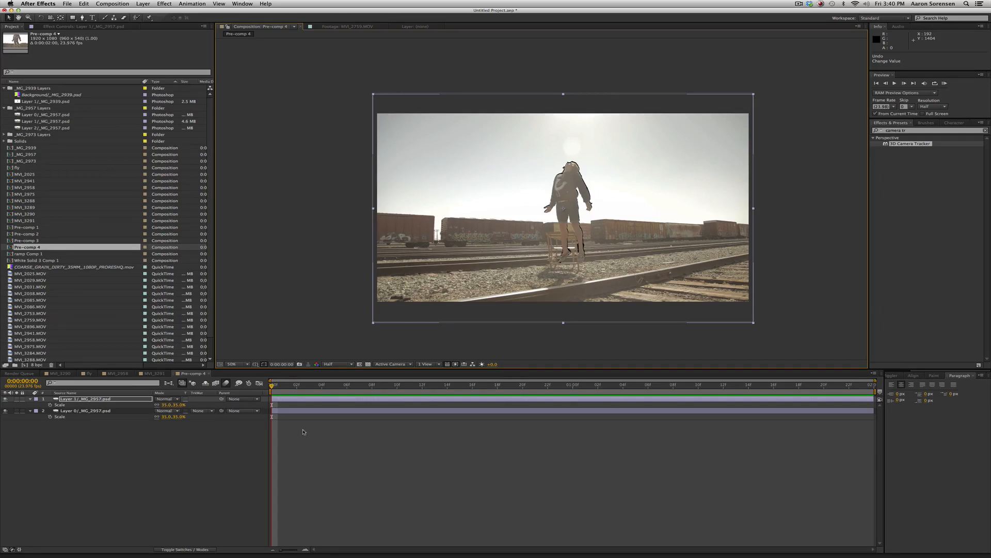
mouse_move(569, 215)
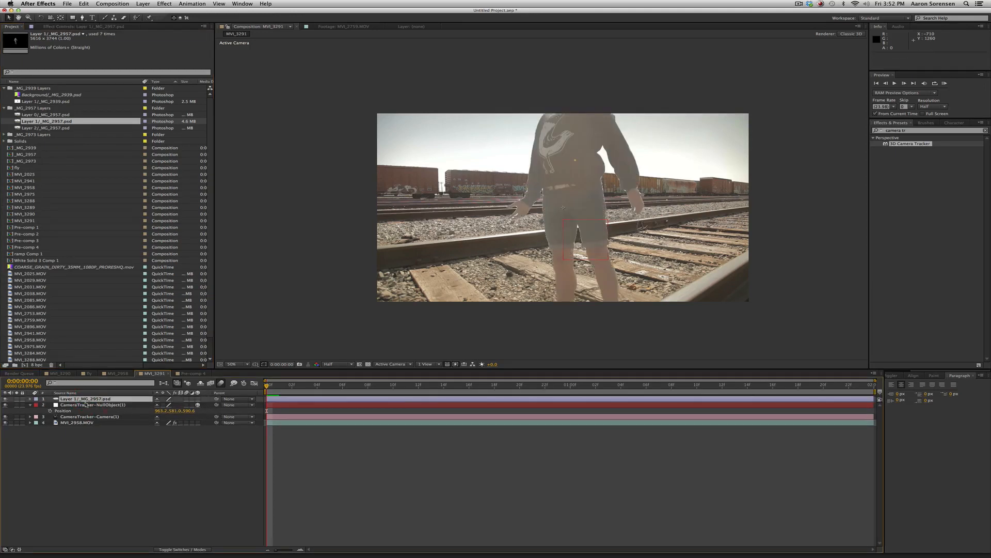
Step: Add the _MG_2957.psd actor layer and paste the tracked null's Position onto it
left_click(196, 398)
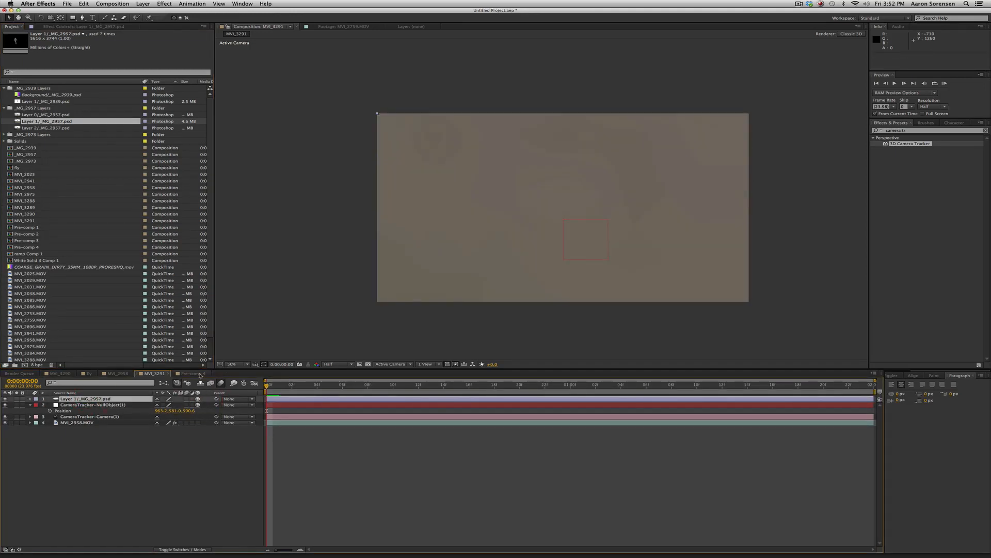
left_click(83, 405)
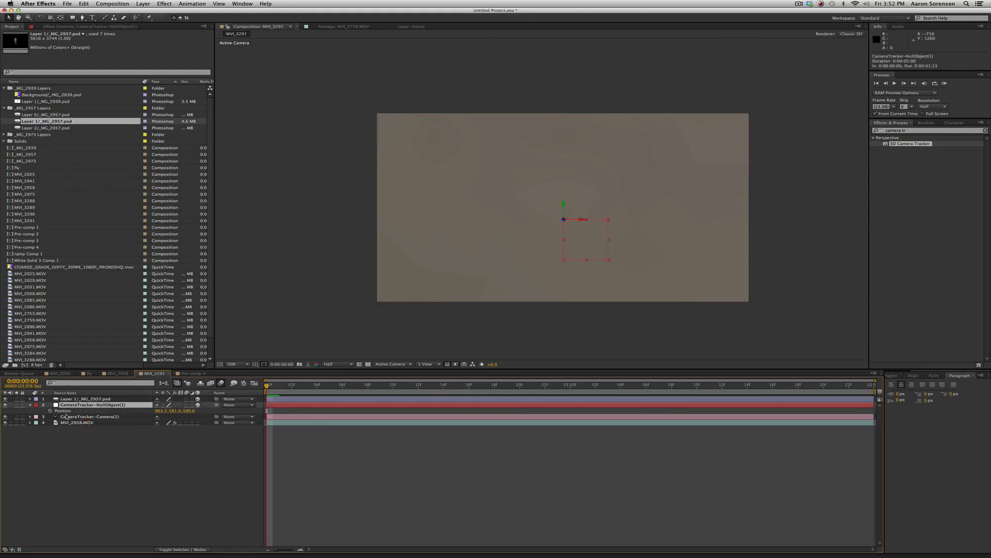
key("cmd+c")
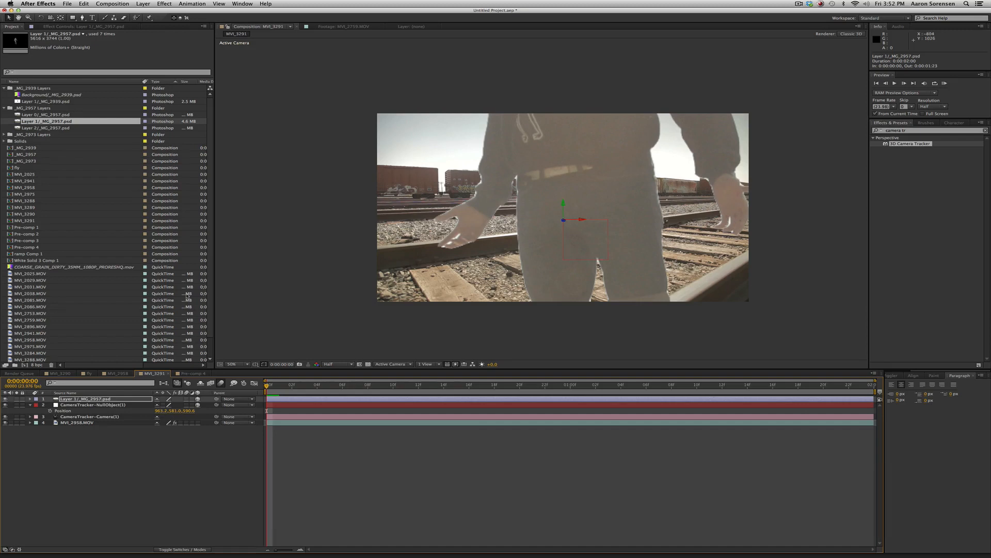
left_click(30, 398)
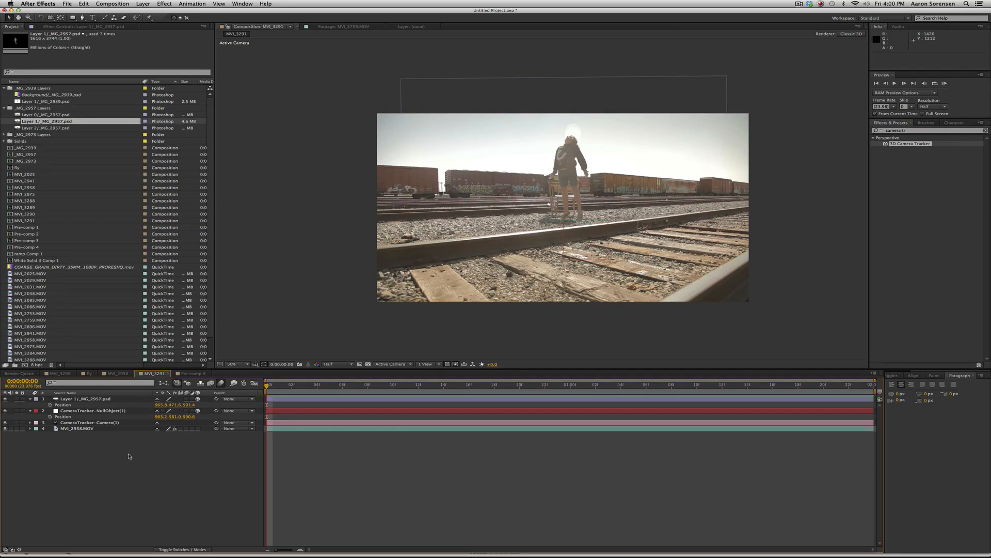
Step: Set a Position keyframe on the actor layer at the last frame of the shot
left_click(86, 399)
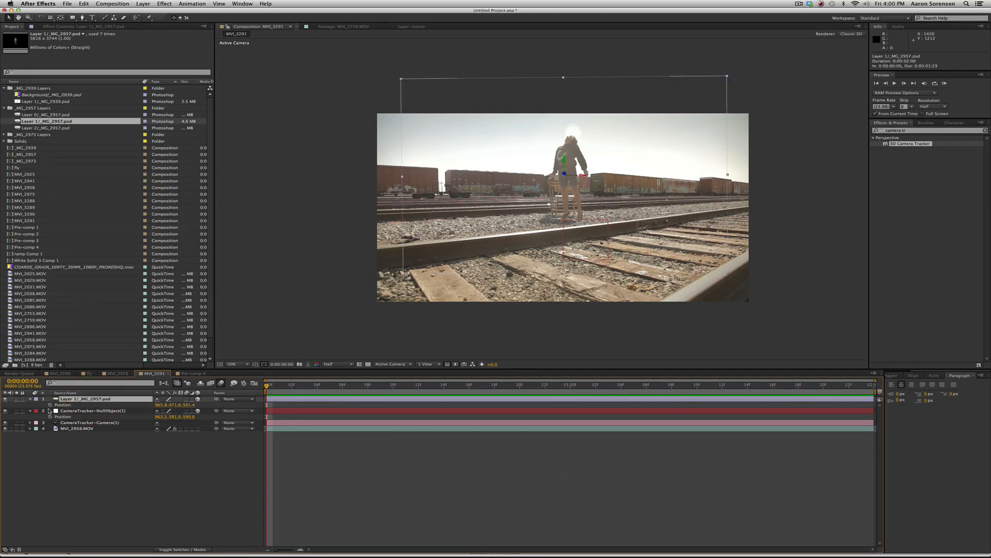
left_click(855, 388)
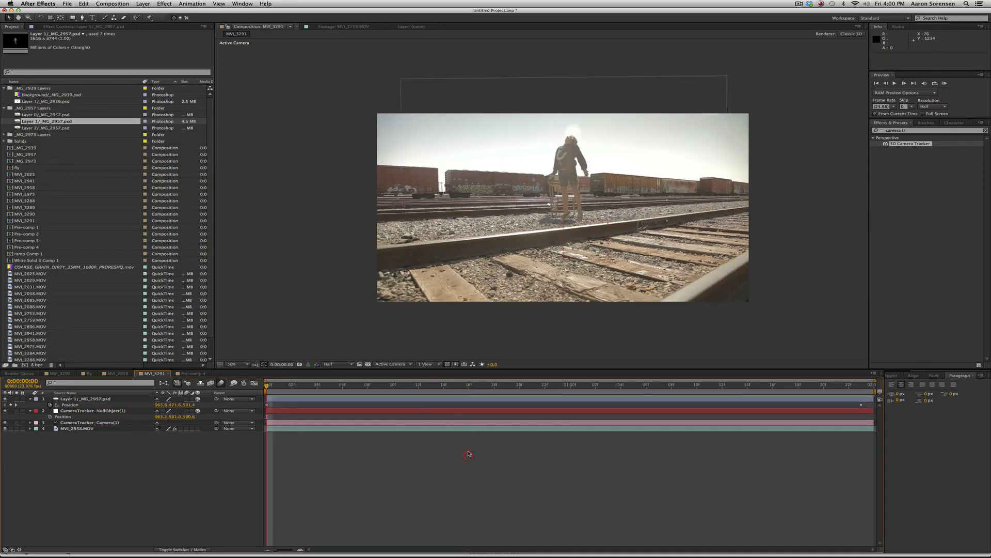
Step: Place eleven puppet pins across the cut-out actor's body with the Puppet Pin tool
left_click(85, 399)
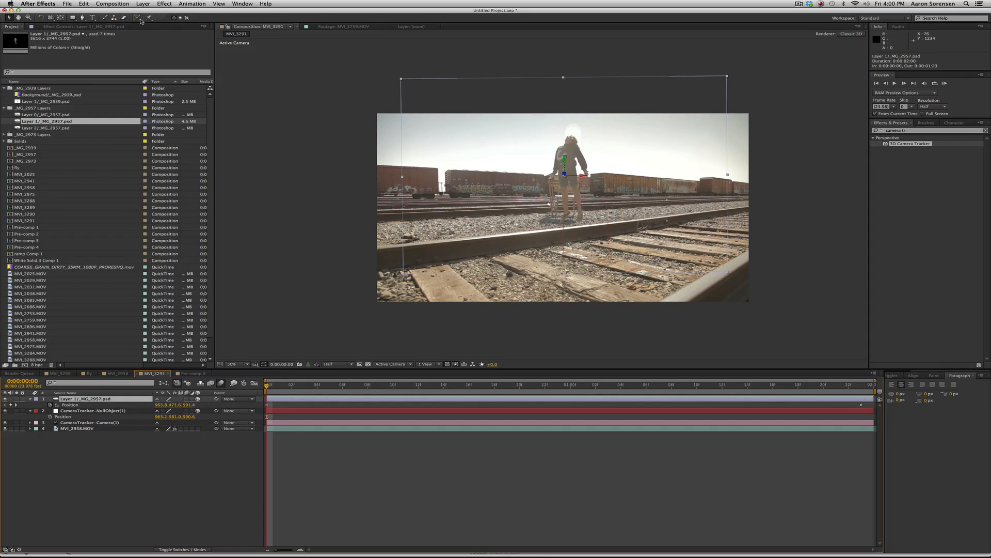
left_click(136, 18)
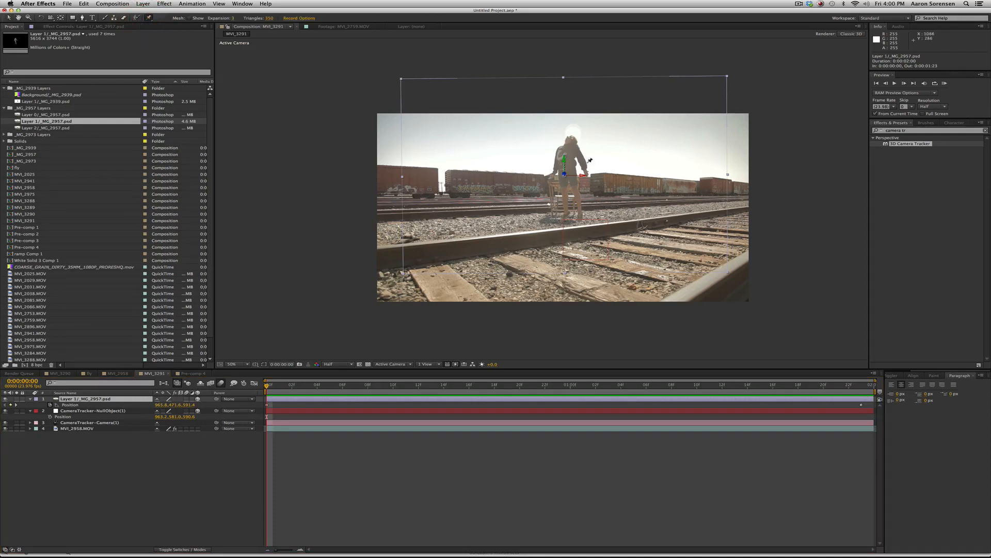
left_click(29, 399)
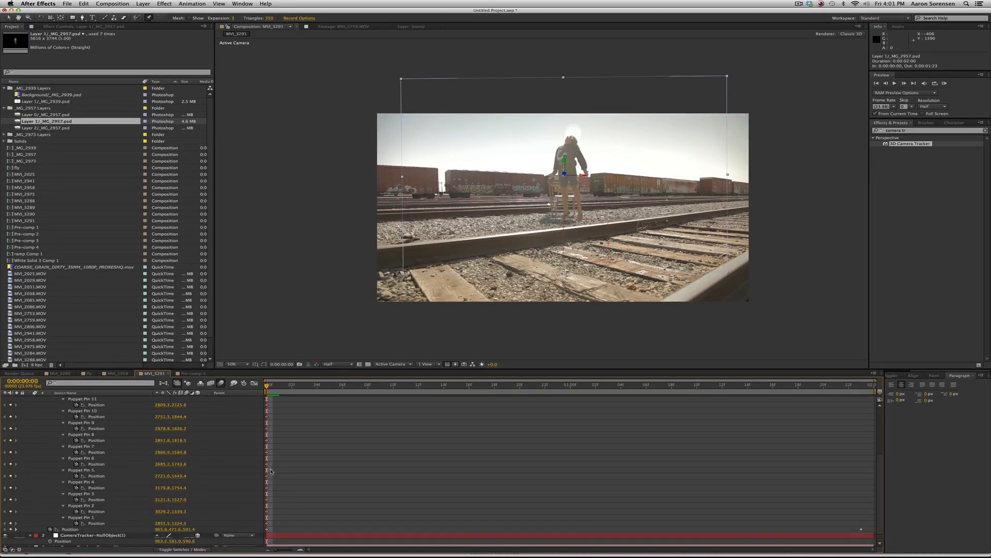
scroll("up", 3)
type("fast")
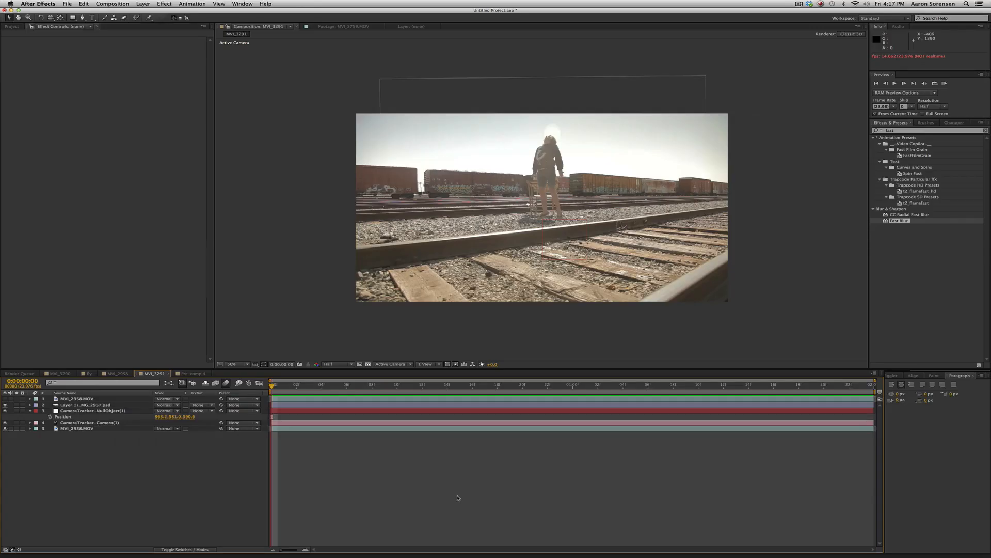
mouse_move(376, 463)
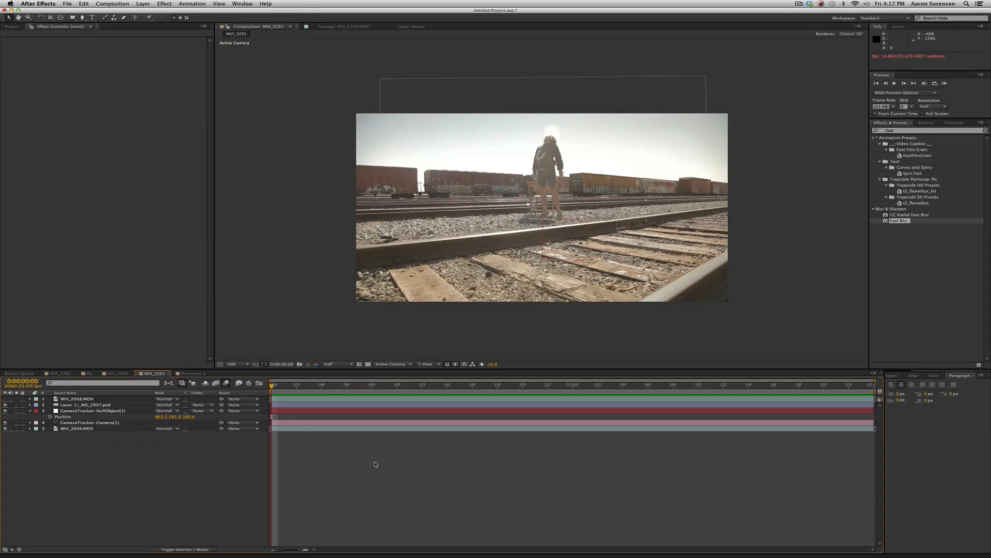
Step: Duplicate the Layer 1/_MG_2957.psd actor layer with Cmd+D
left_click(85, 404)
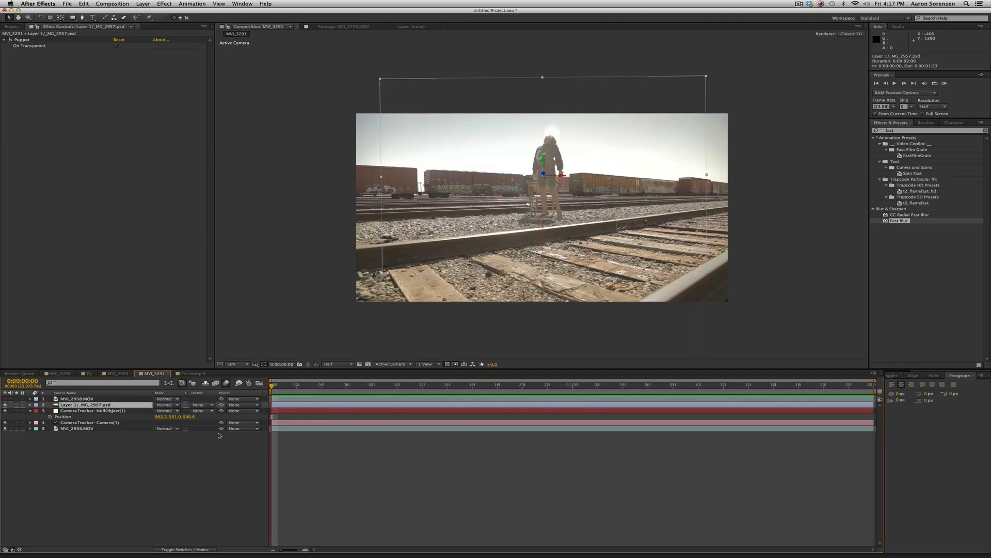
key("cmd+d")
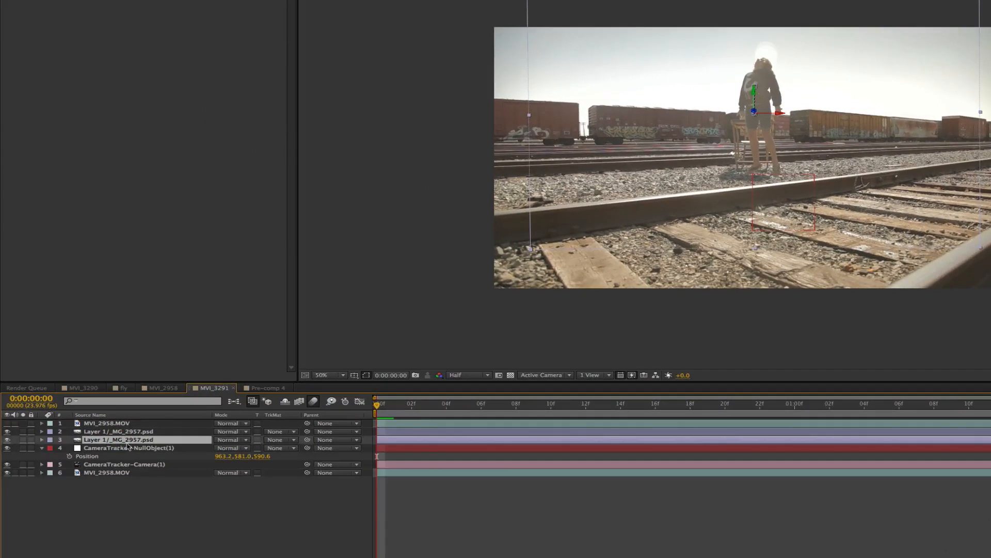
Step: Set the second actor copy's X Rotation to 90° so it lies flat on the tracks
left_click(40, 440)
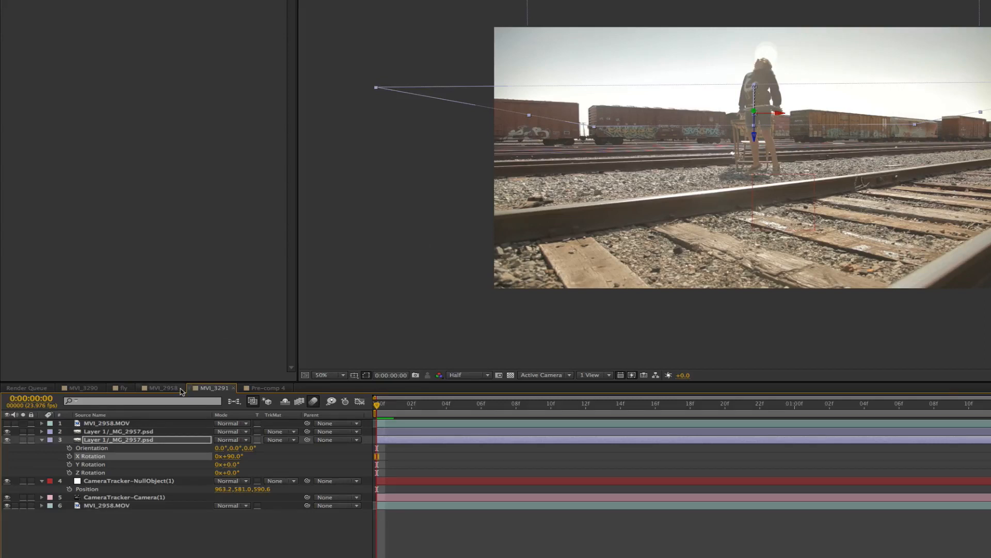
left_click(41, 439)
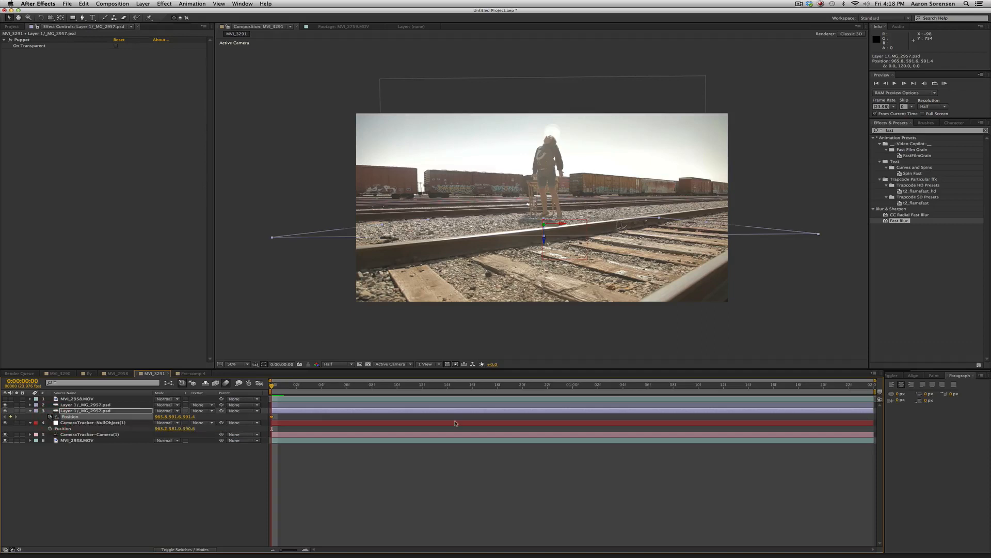
Step: Move to the last frame and reveal the shadow copy's Opacity setting
left_click(860, 384)
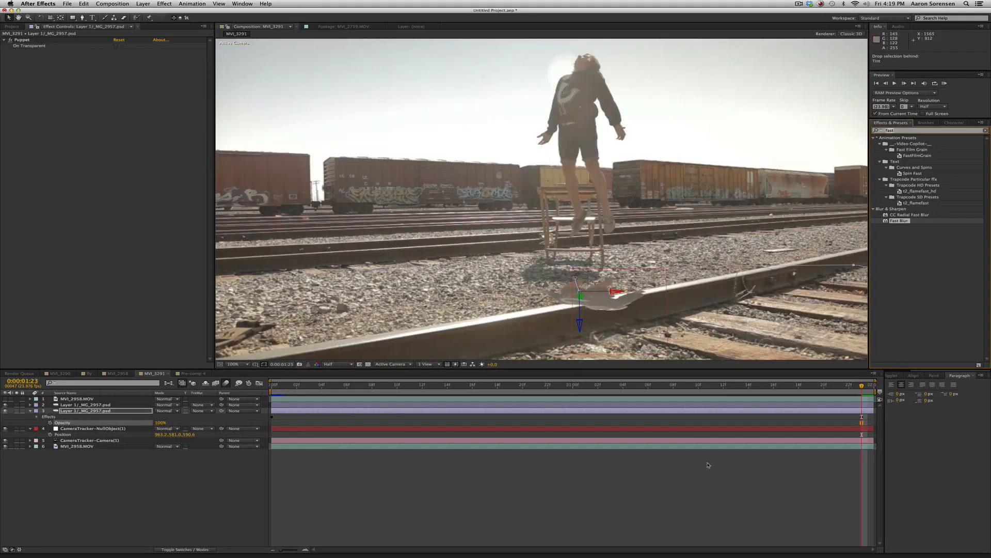
mouse_move(795, 122)
type("tint")
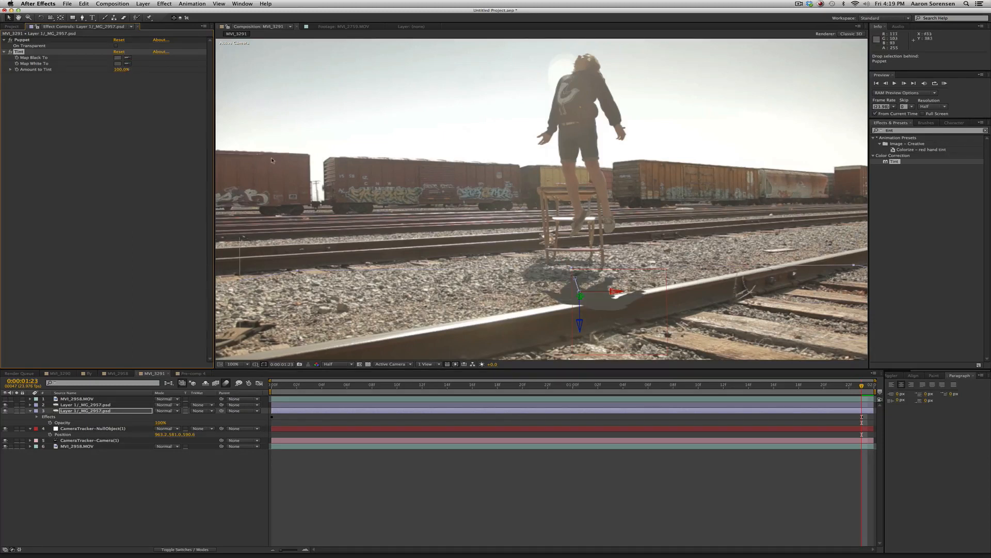
Step: Apply Tint with a warm brown Map White To and Fast Blur, and lower Opacity to 75%
left_click(86, 410)
type("fast")
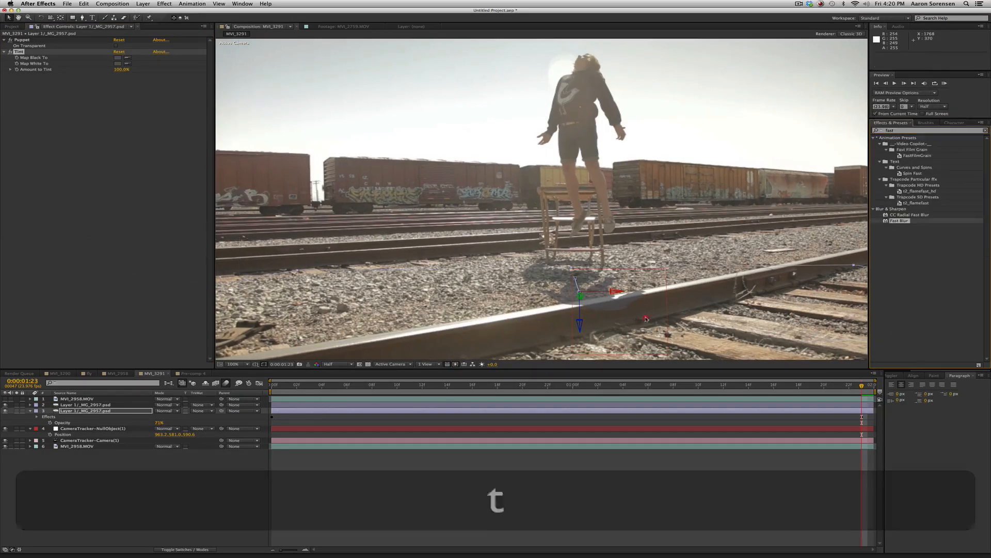
double_click(899, 220)
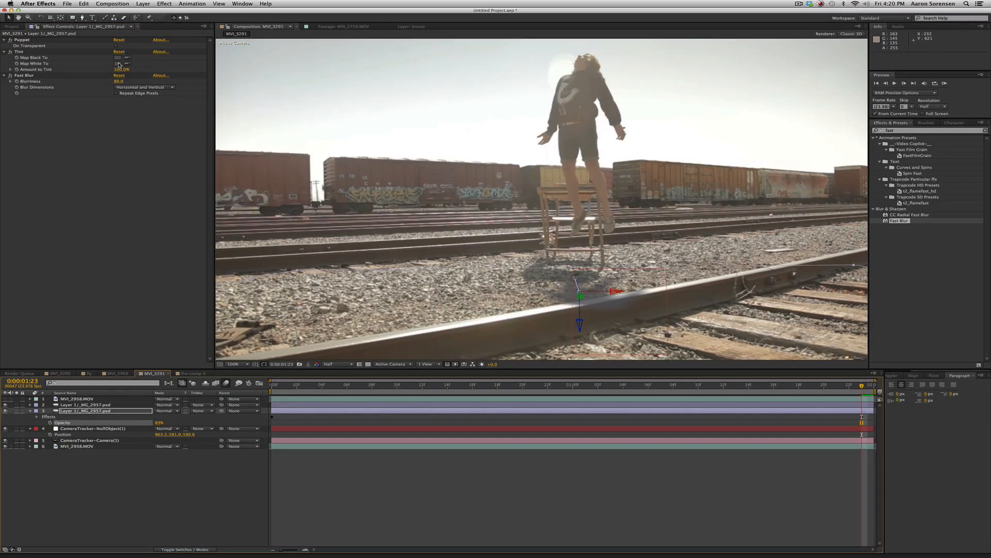
left_click(127, 63)
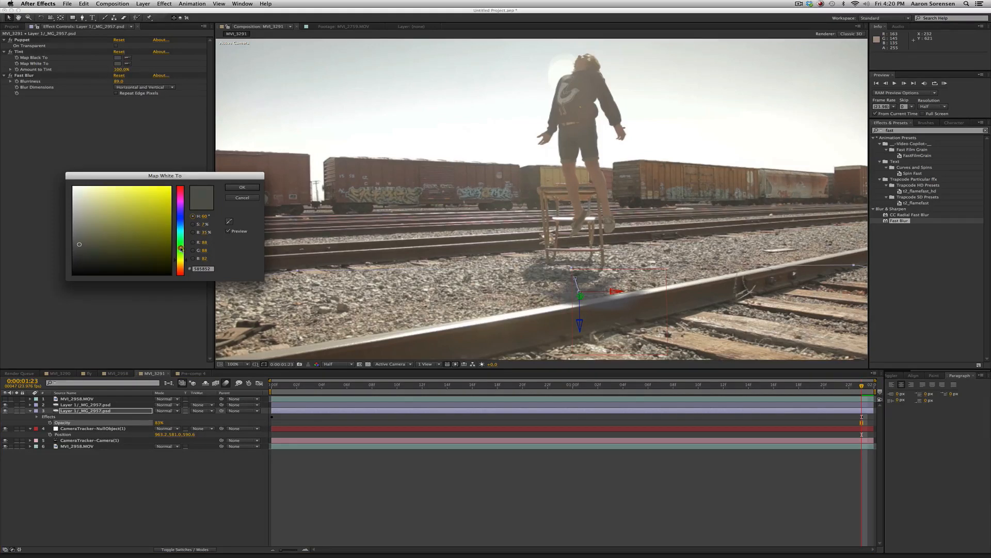
left_click(242, 187)
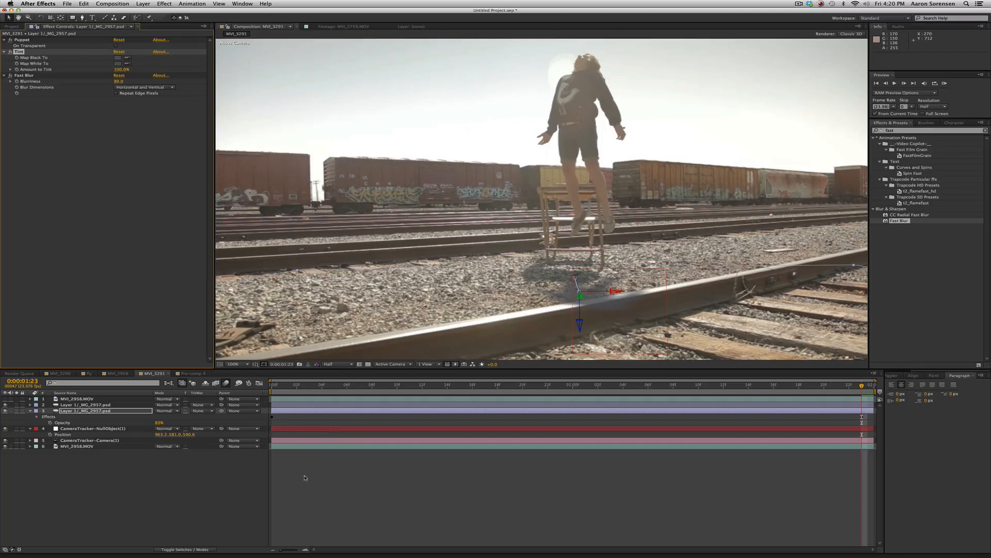
left_click(239, 363)
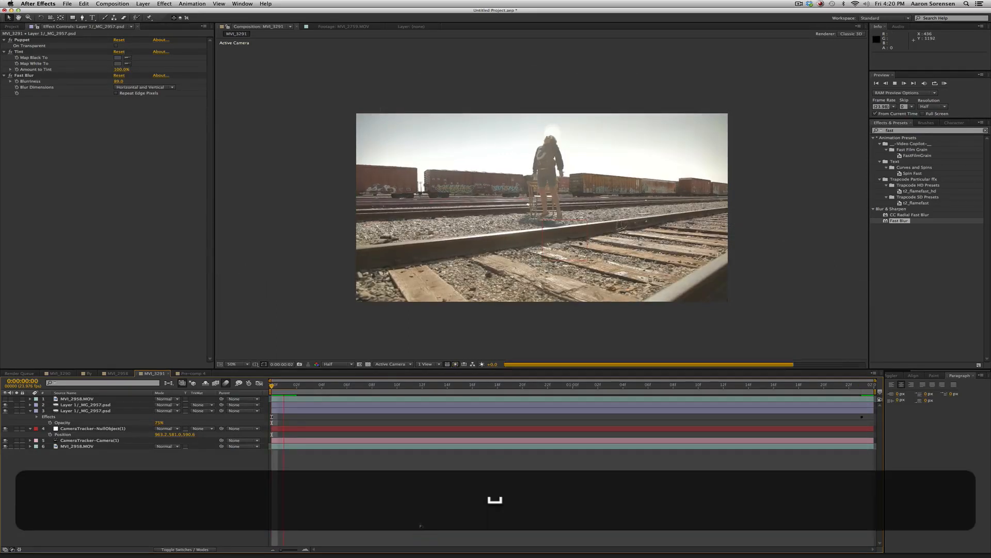
Step: RAM-preview the composite from an early frame of the shot
left_click(330, 385)
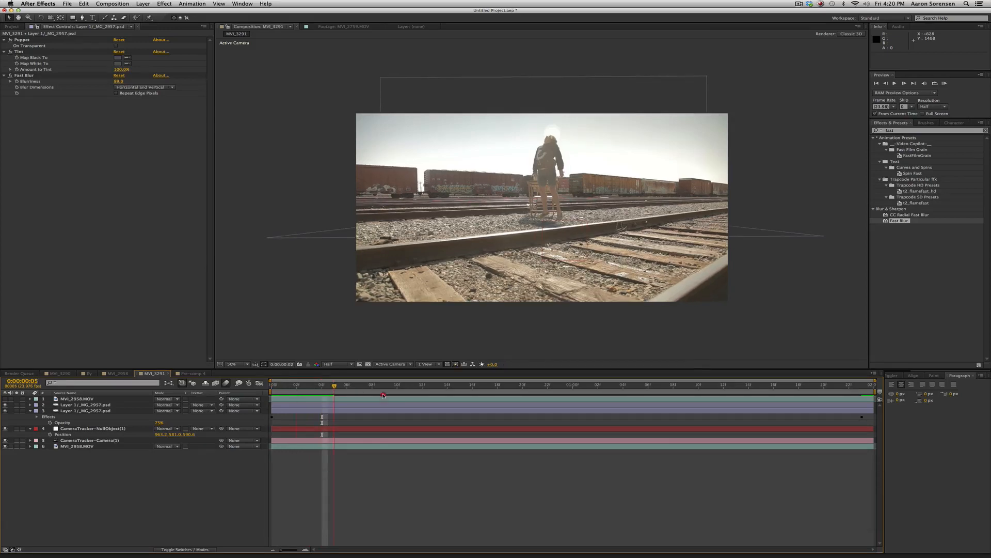
left_click(272, 384)
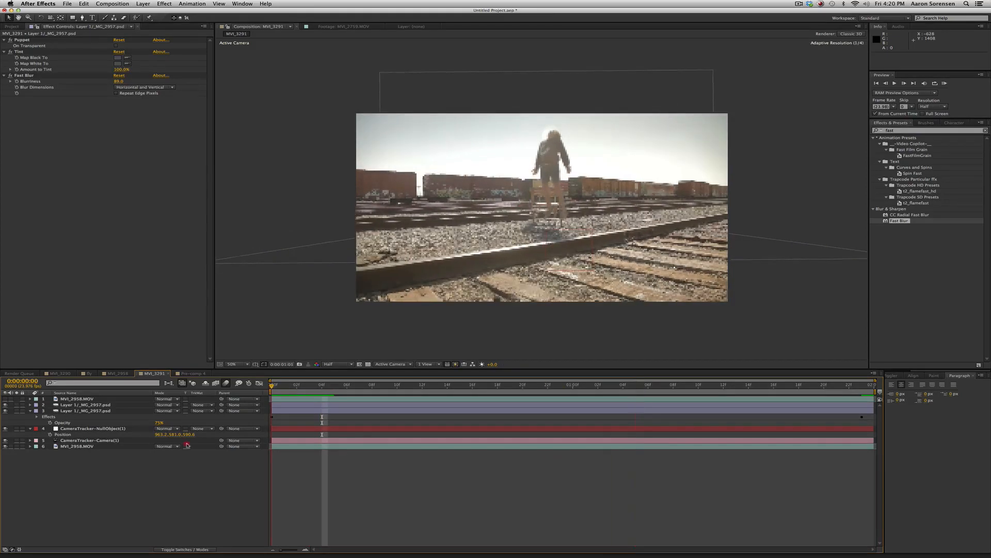
Step: Show the CameraTracker settings of the top MVI_2958.MOV footage layer
left_click(78, 446)
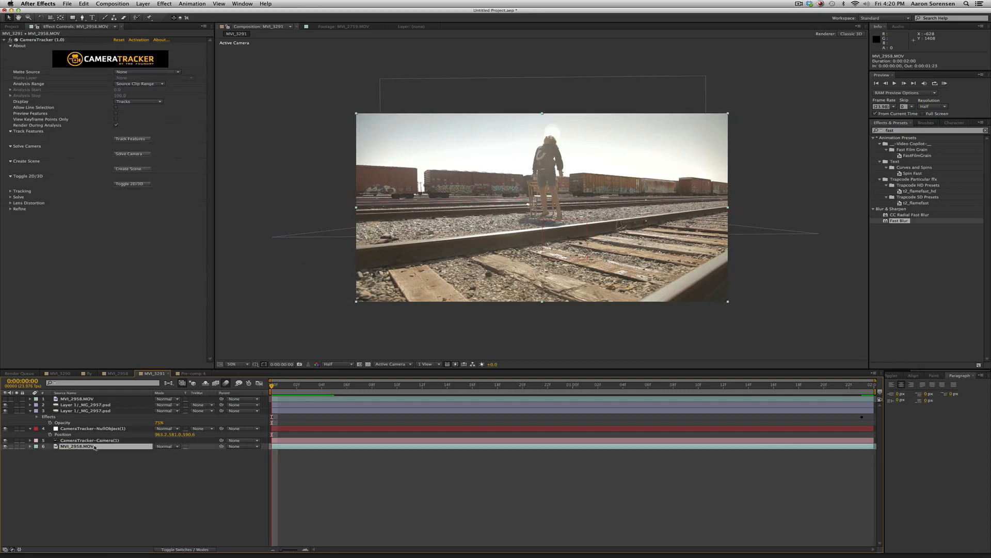
left_click(83, 398)
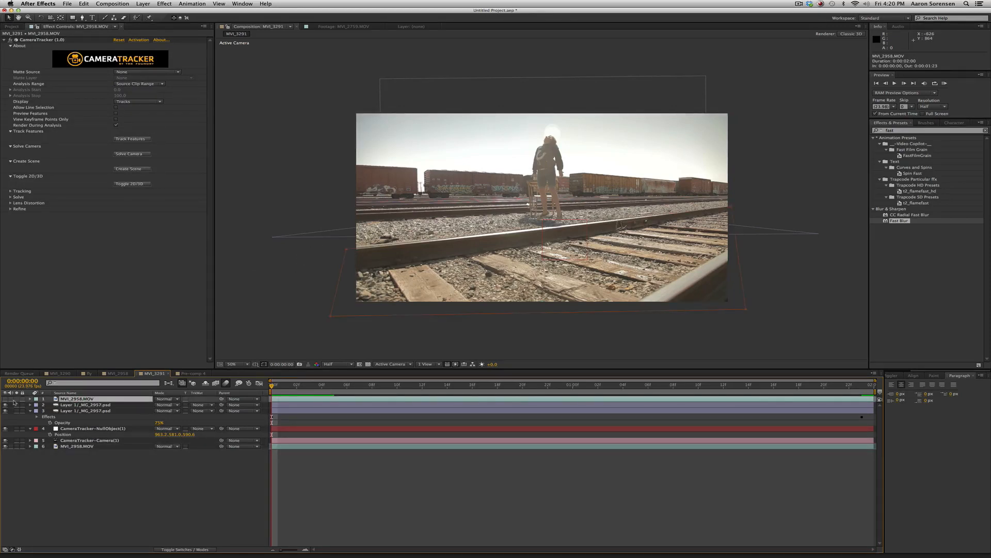
left_click(5, 398)
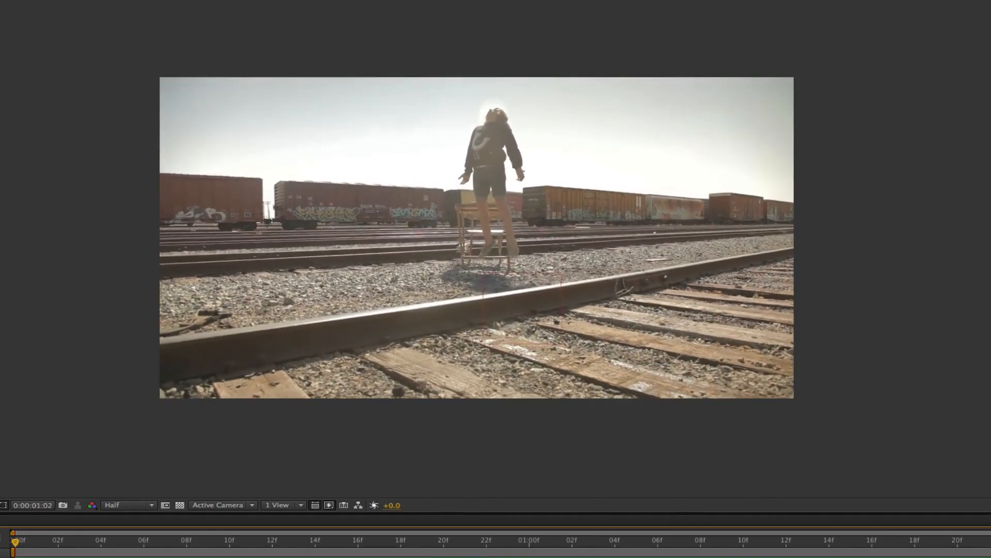
Step: Step back a frame, then set the current time to 0:00:01:11 to check actor and shadow at the rail
key("Left")
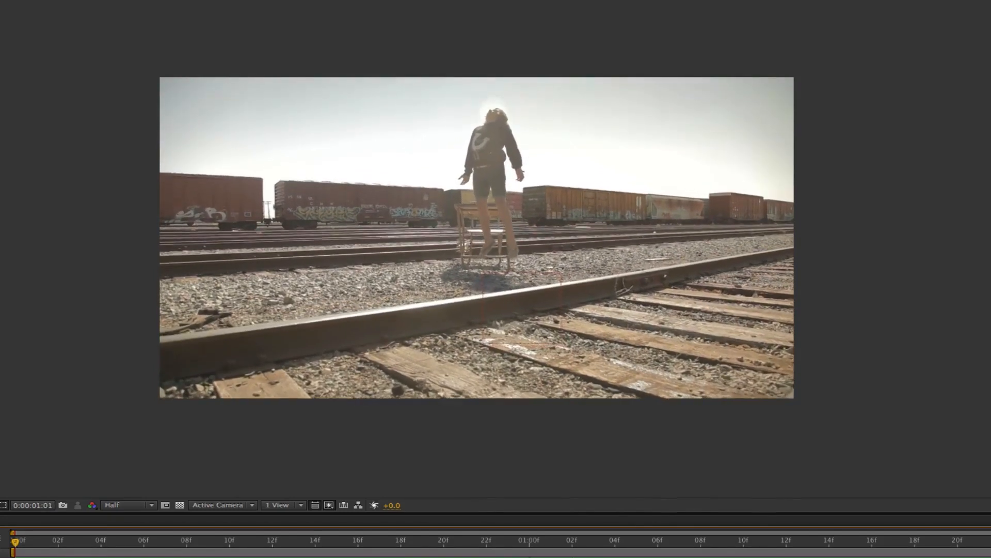
left_click(764, 540)
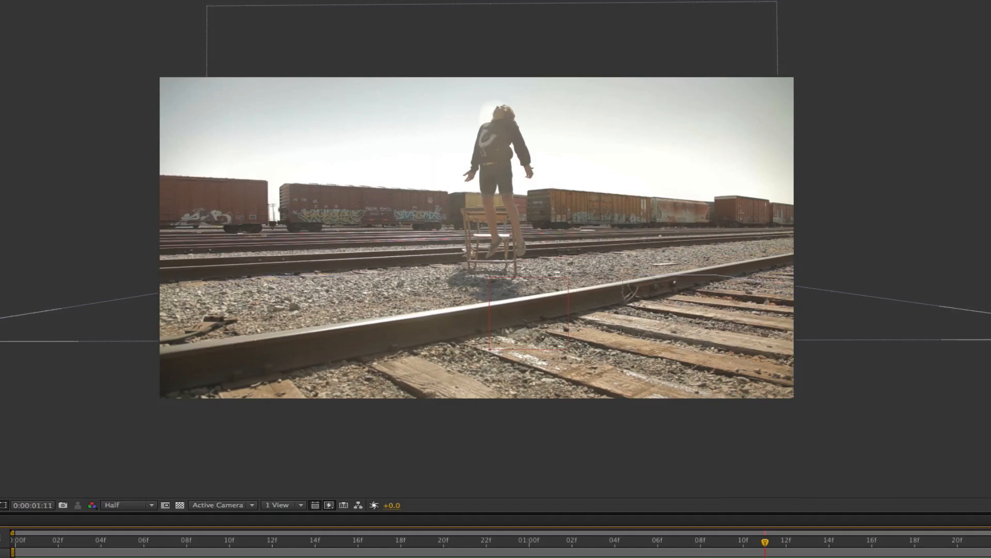
left_click(493, 171)
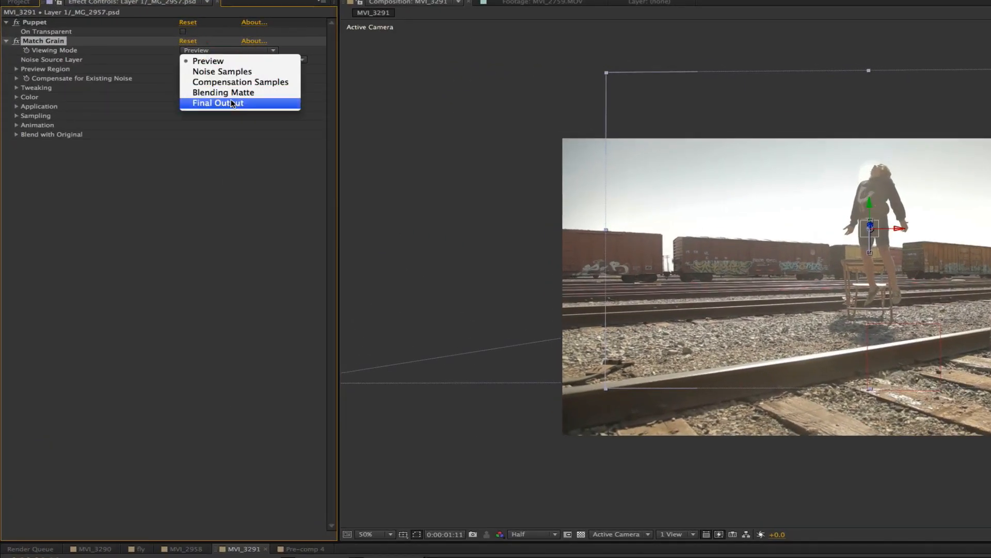
Step: Set Match Grain Viewing Mode to Final Output with MVI_2958.MOV as Noise Source Layer, inspecting at full size
left_click(217, 102)
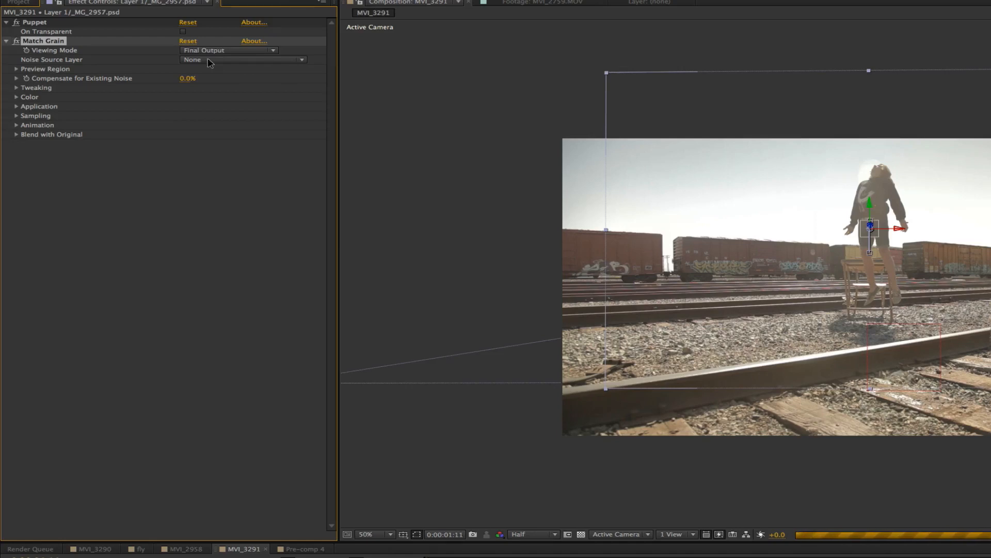
left_click(244, 60)
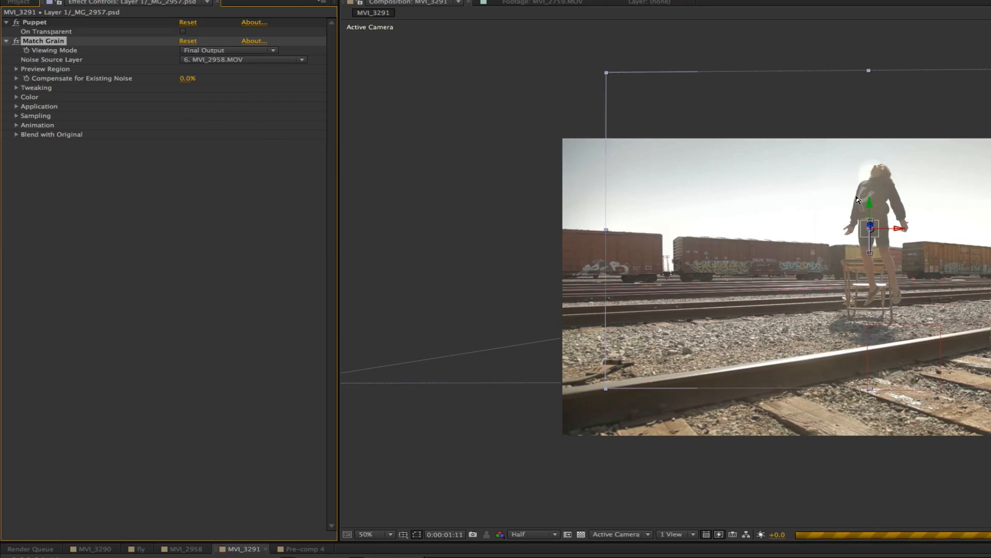
mouse_move(858, 199)
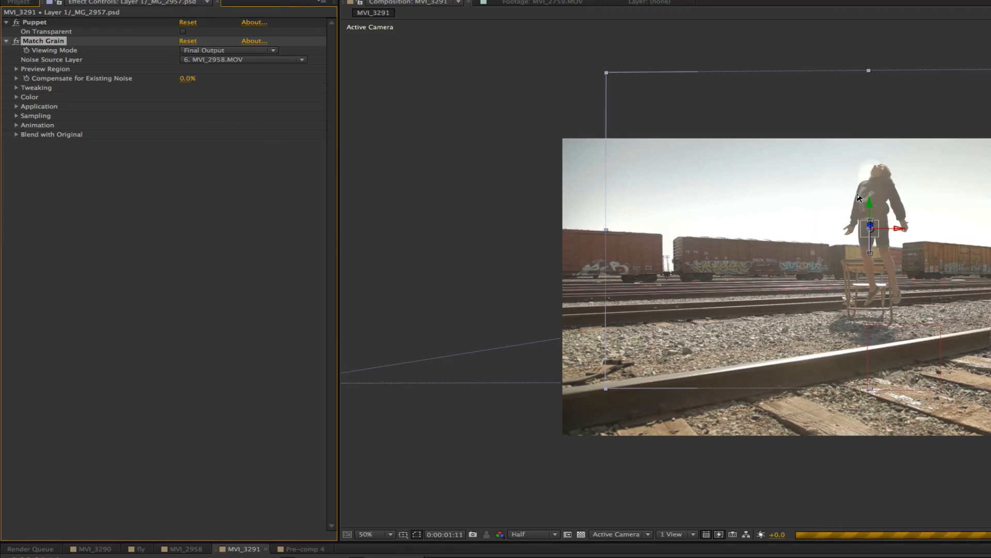
left_click(365, 534)
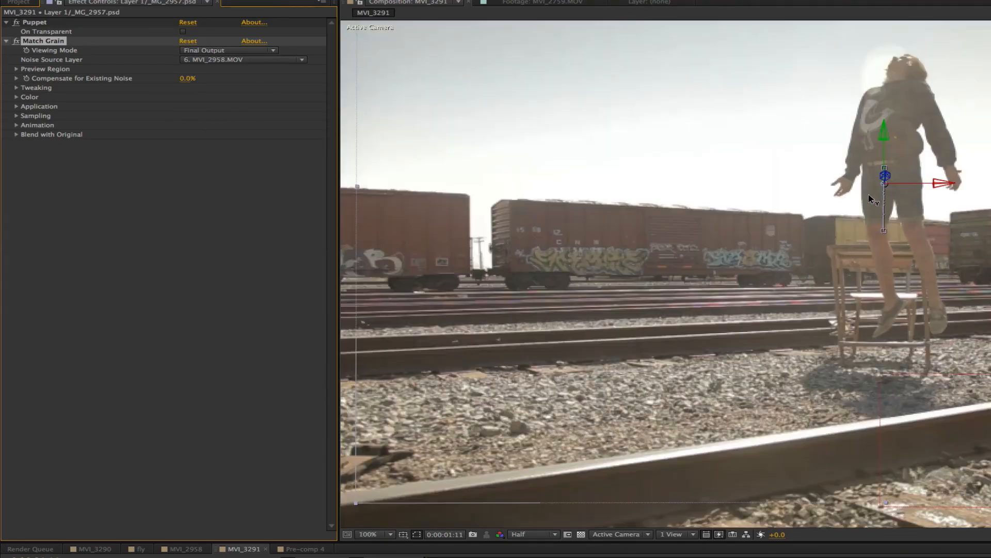
mouse_move(916, 102)
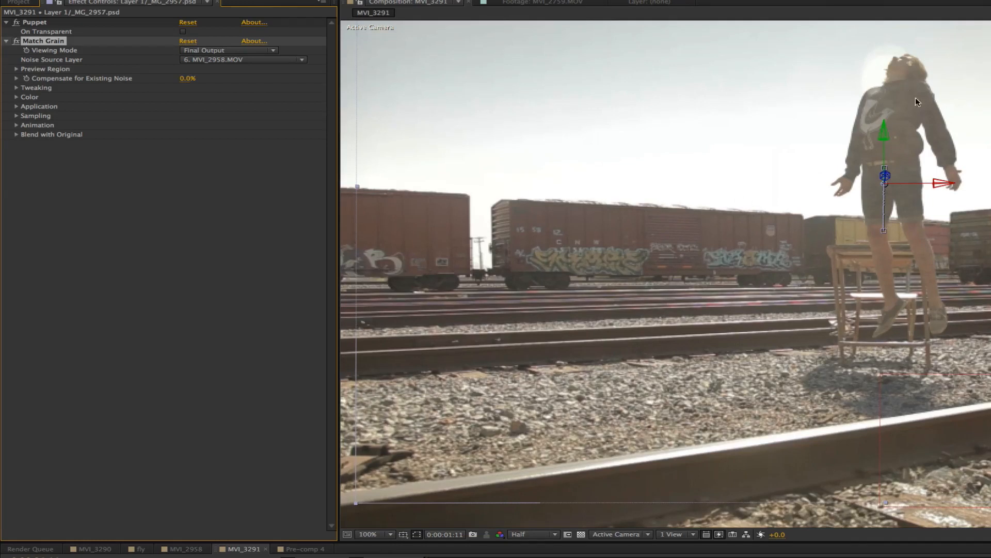
Step: Review the Match Grain preview region settings and move on to its noise controls
left_click(15, 68)
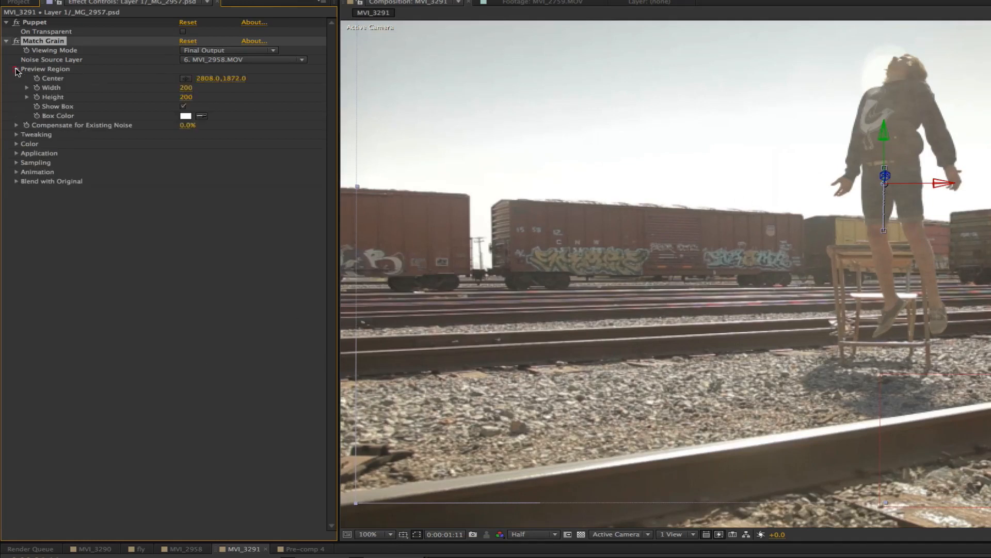
left_click(15, 69)
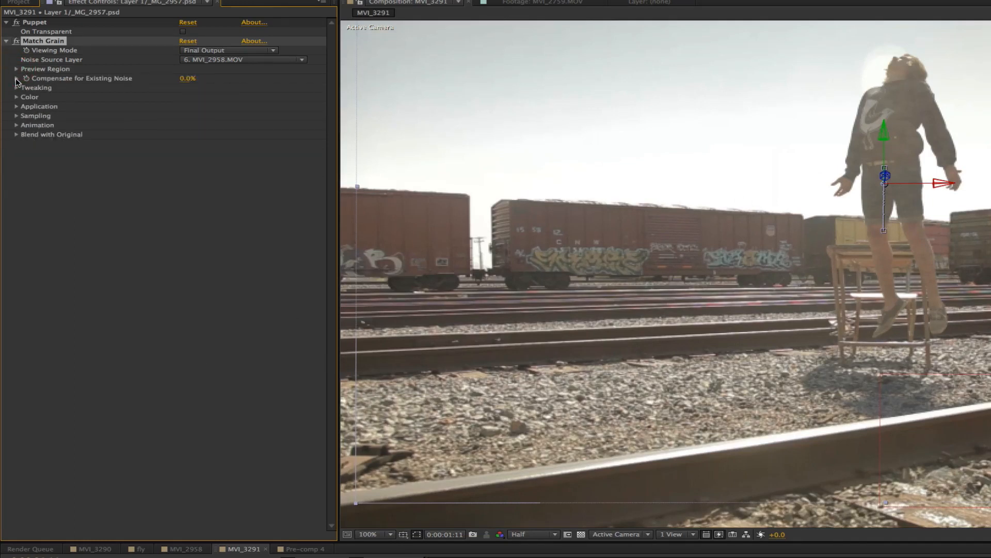
left_click(16, 87)
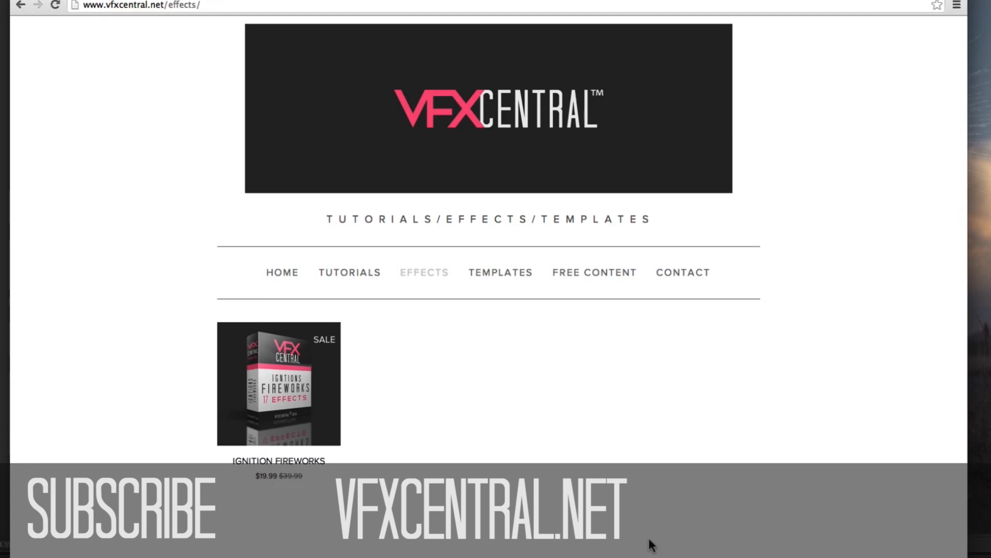
mouse_move(307, 474)
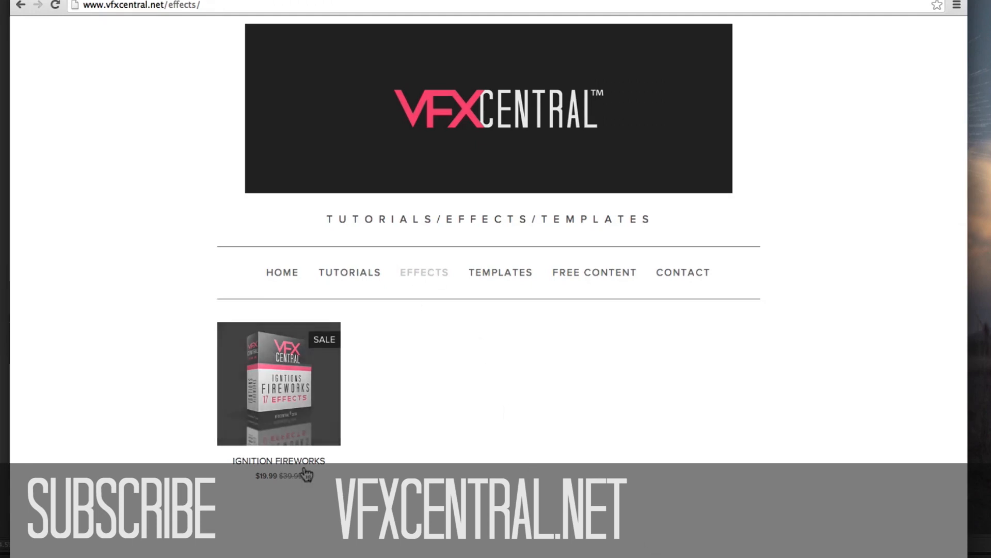
mouse_move(322, 478)
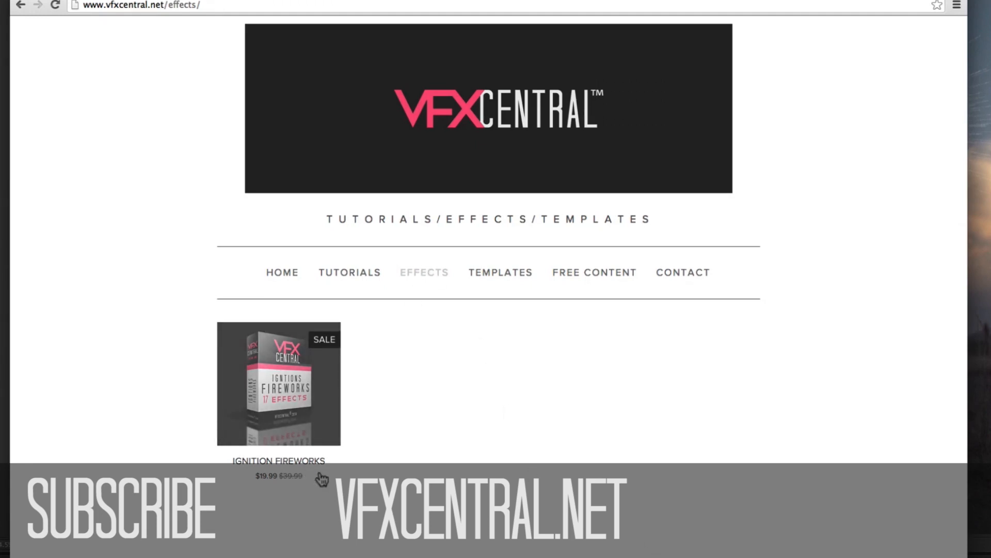